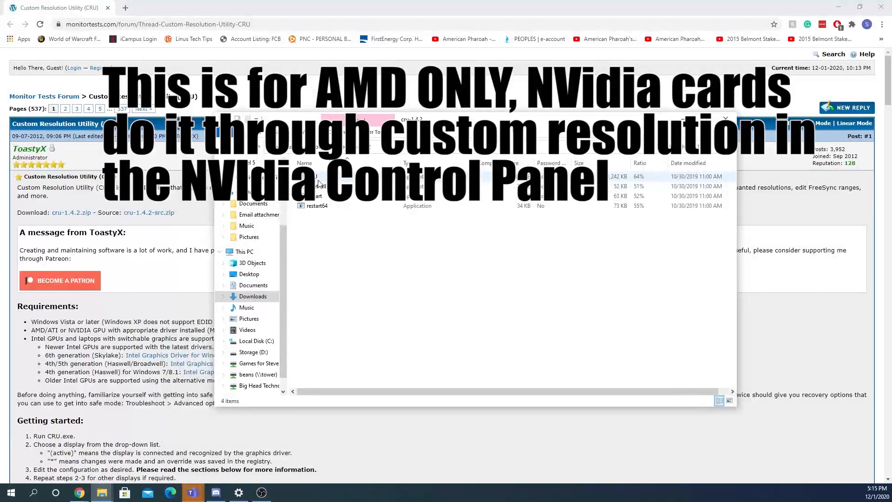
Launch CRU directly from the cru-1.4.2 zip, choosing Run in the compressed folder warning
double_click(319, 175)
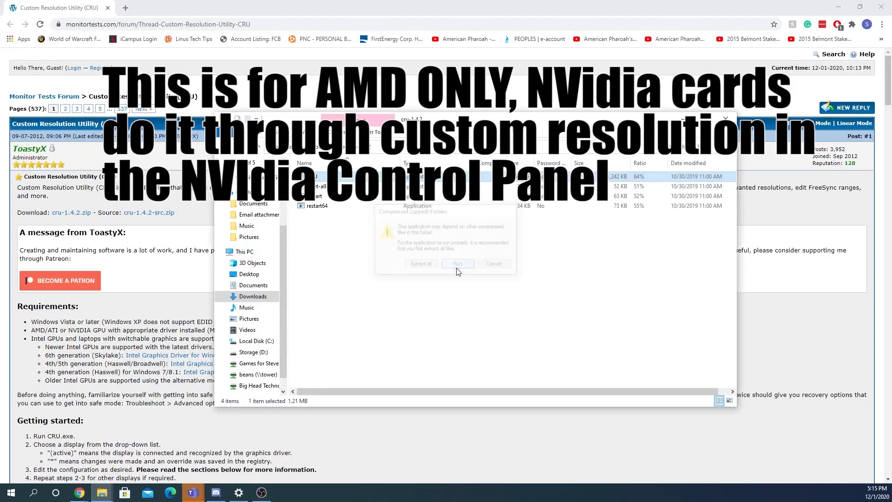
click(457, 263)
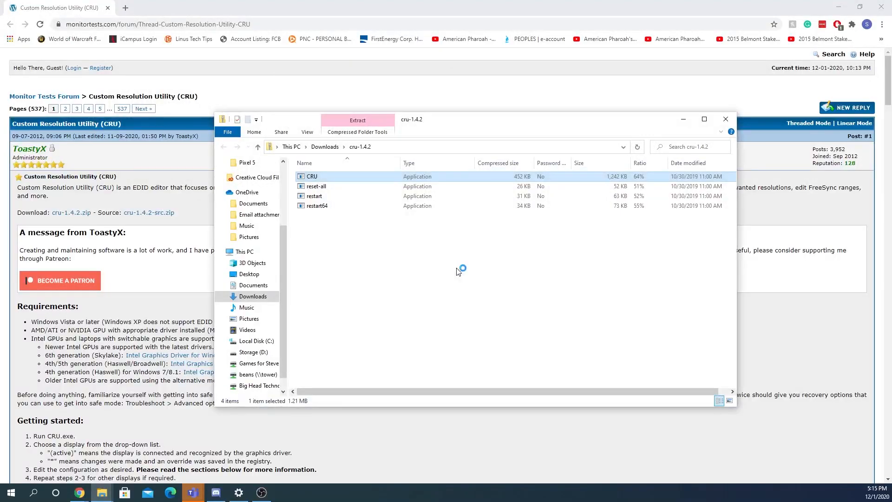
double_click(312, 176)
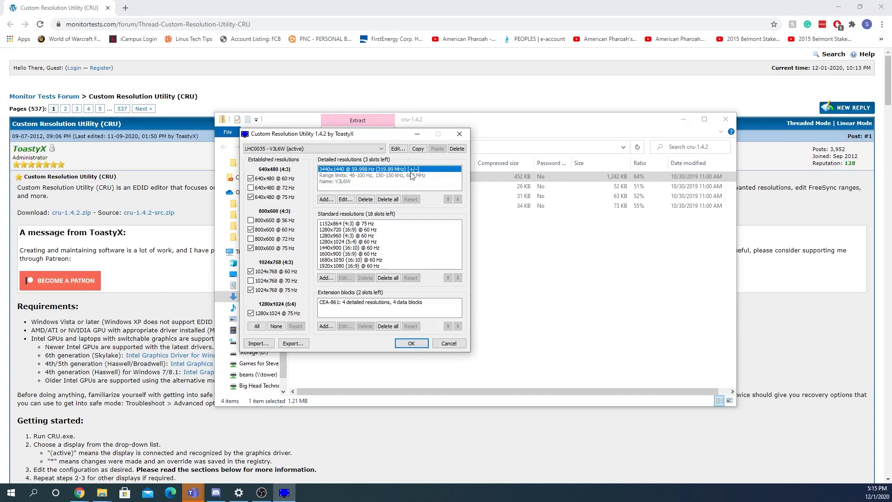
Change the V3L6W 3440x1440 detailed resolution's refresh rate to 110 Hz and save it
click(378, 148)
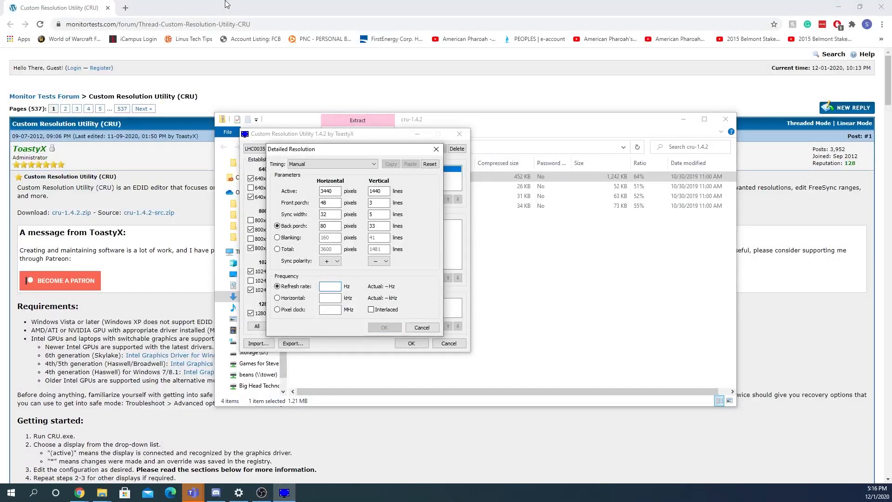
text(110)
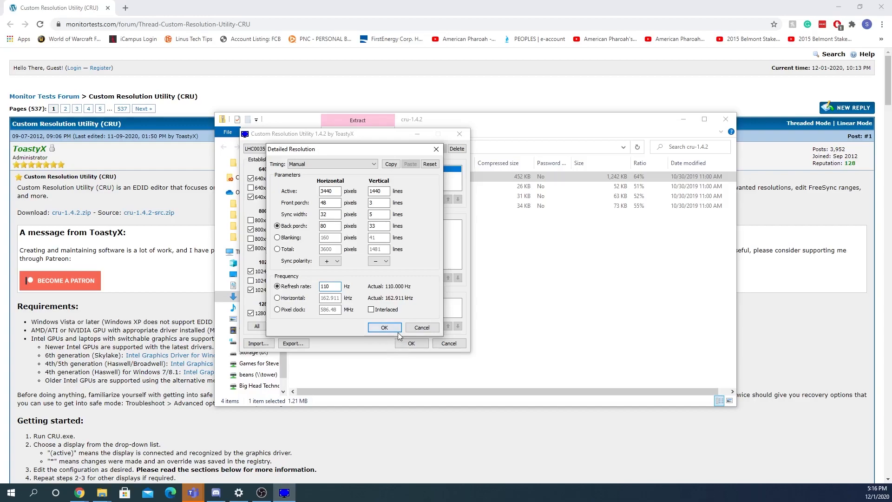
click(384, 327)
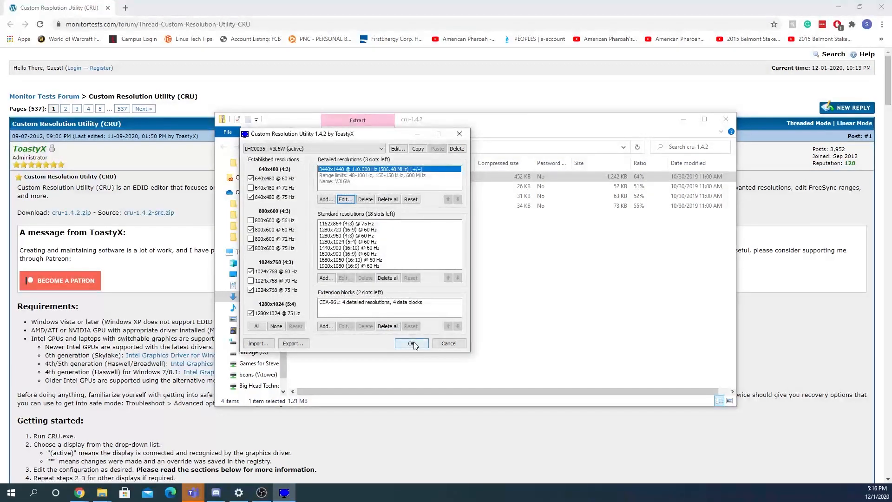
click(412, 343)
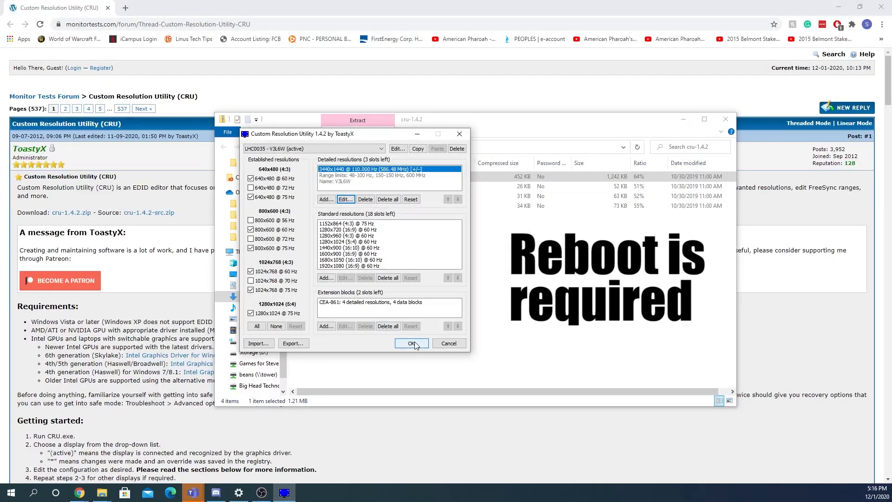
click(411, 342)
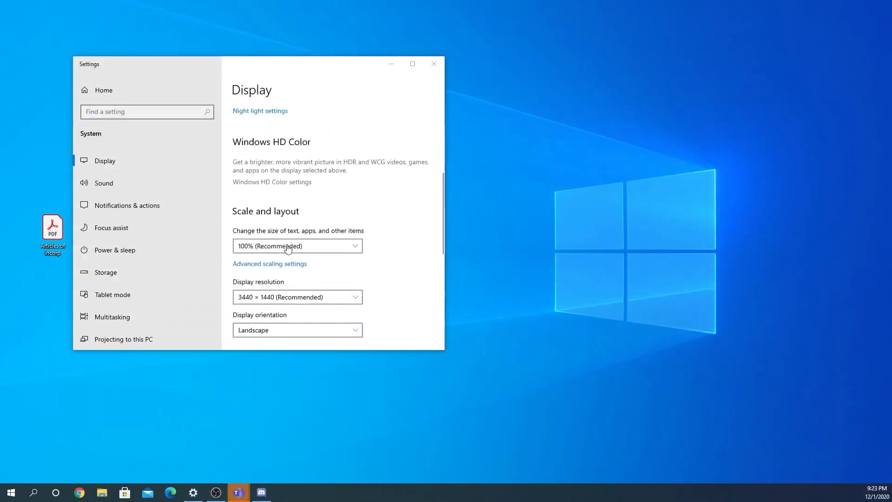
In advanced display settings, choose Display 1: V3L6W as the display to inspect
click(269, 264)
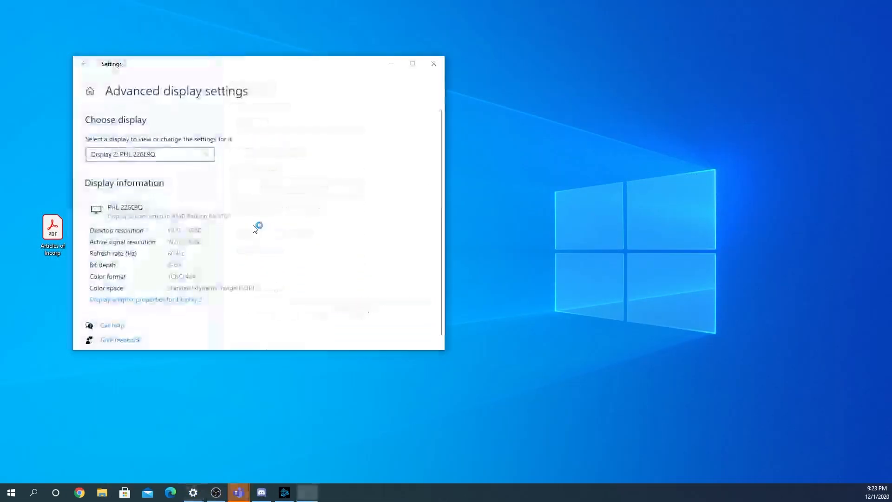
click(149, 154)
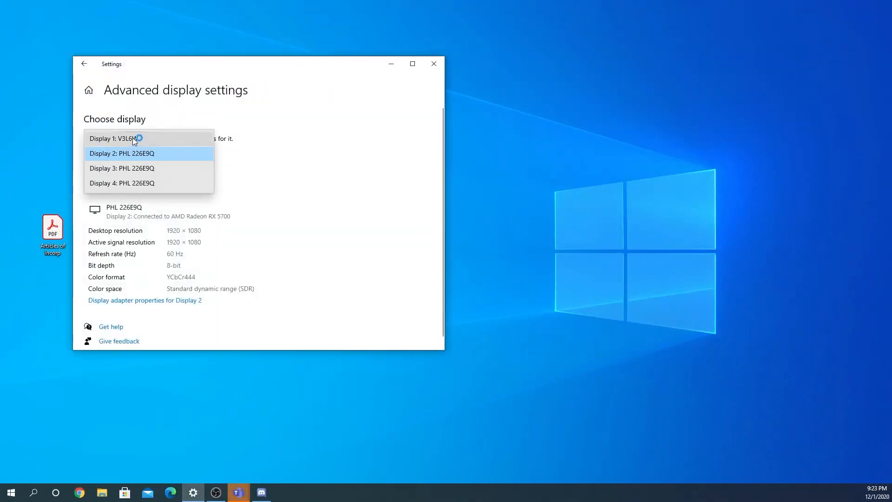
click(116, 137)
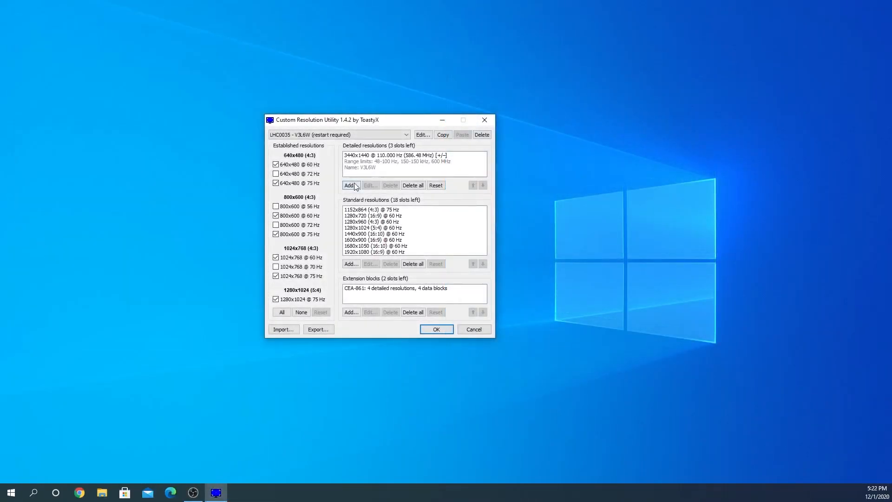
Add a second 3440x1440 detailed resolution at 120 Hz and save the list
click(369, 185)
text(120)
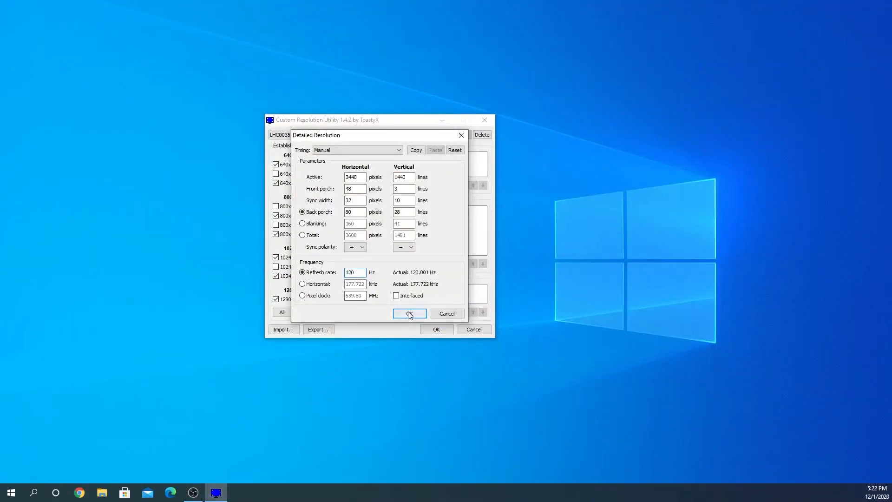
click(409, 314)
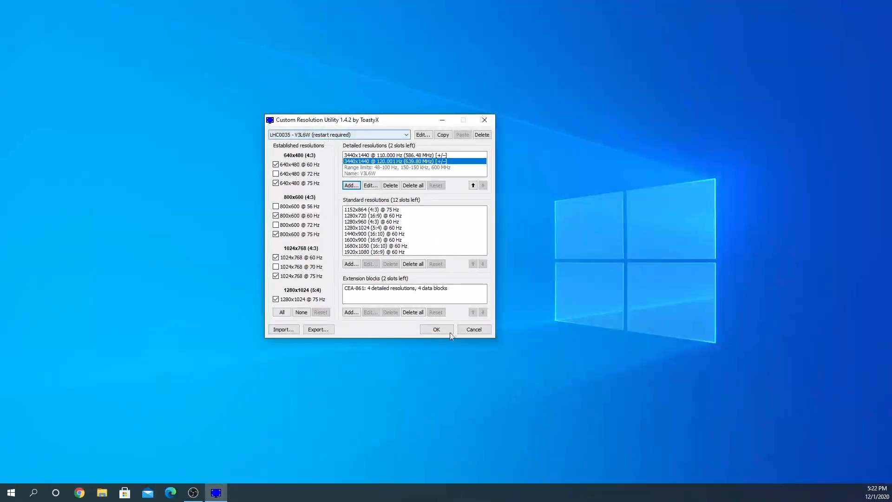
click(436, 329)
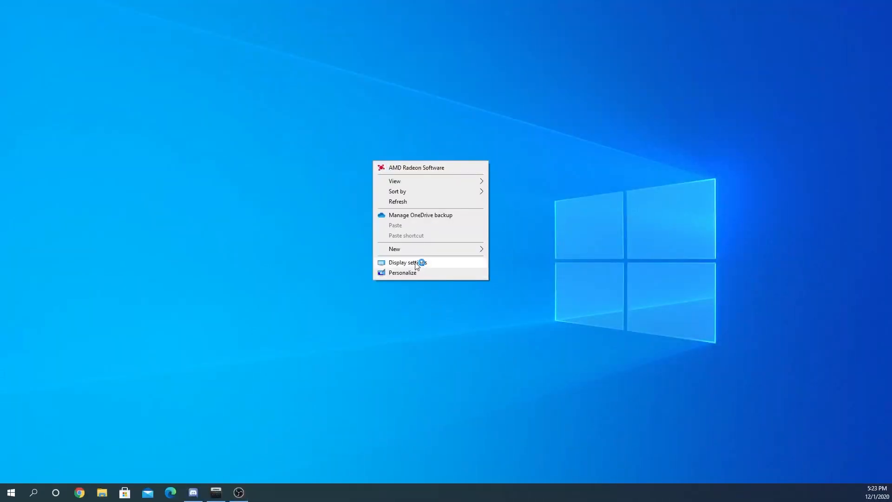
From the desktop menu, reach Display 1's adapter properties via advanced display settings
click(407, 262)
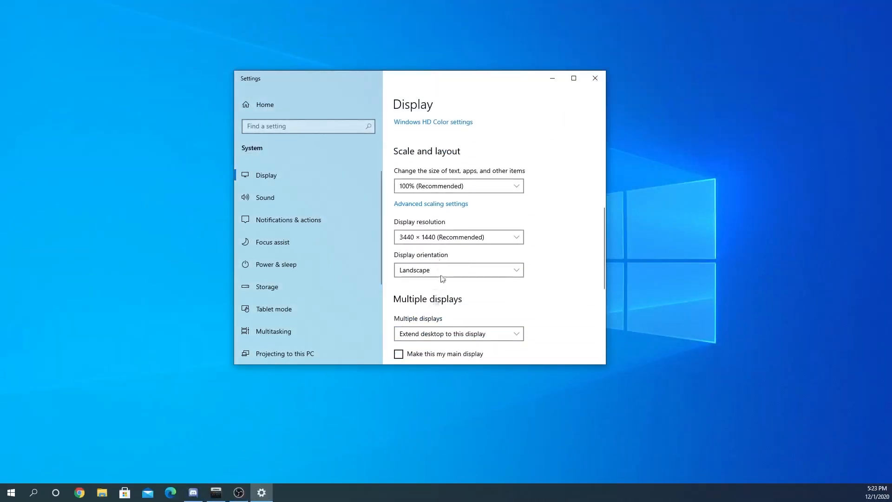
click(430, 203)
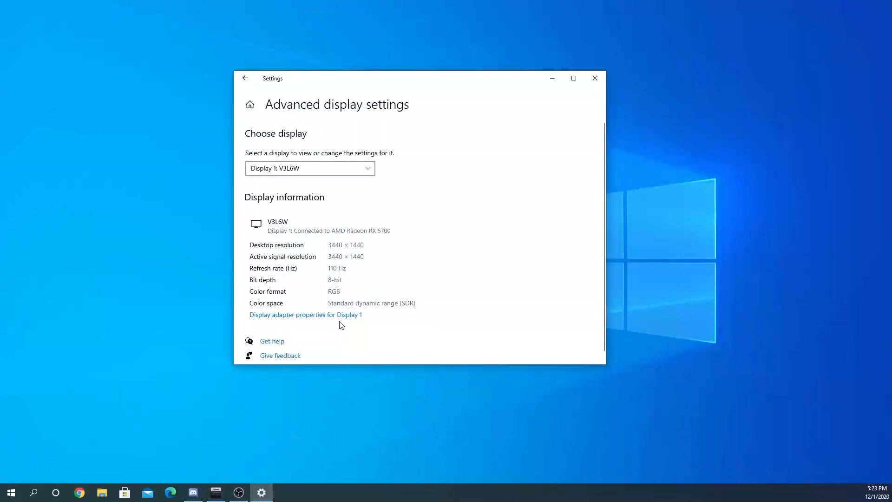
click(306, 314)
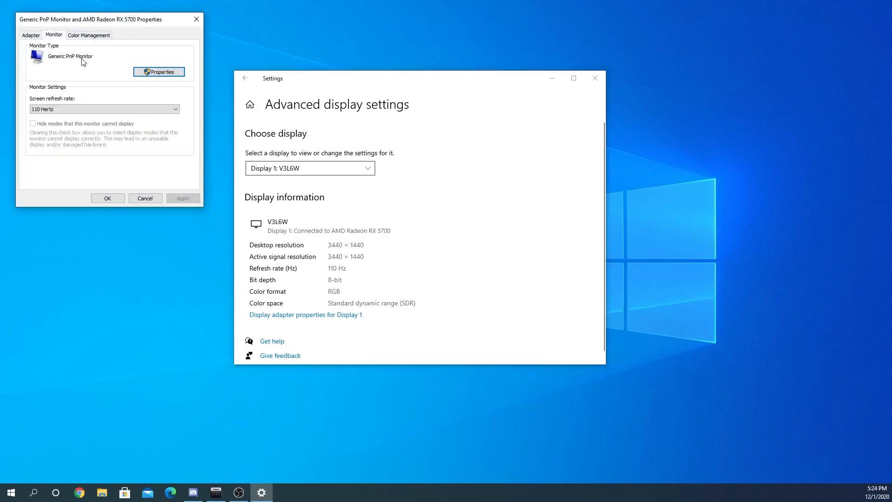
Set the monitor's screen refresh rate to 120 Hertz and apply it
click(104, 109)
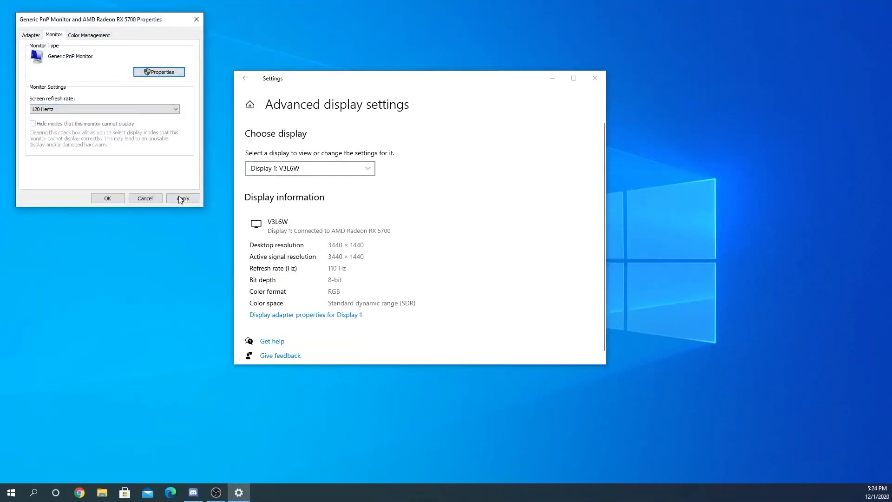
click(183, 198)
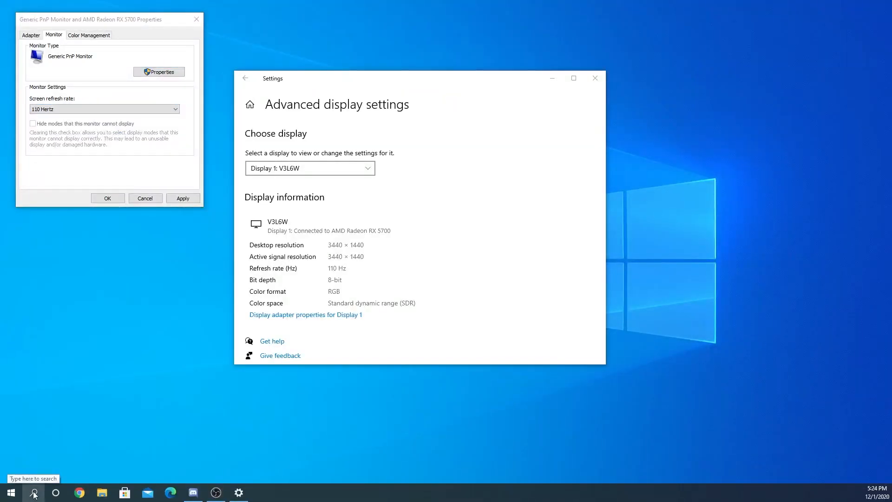
Relaunch CRU from the cru-1.4.2 folder window, running it without extracting
click(101, 492)
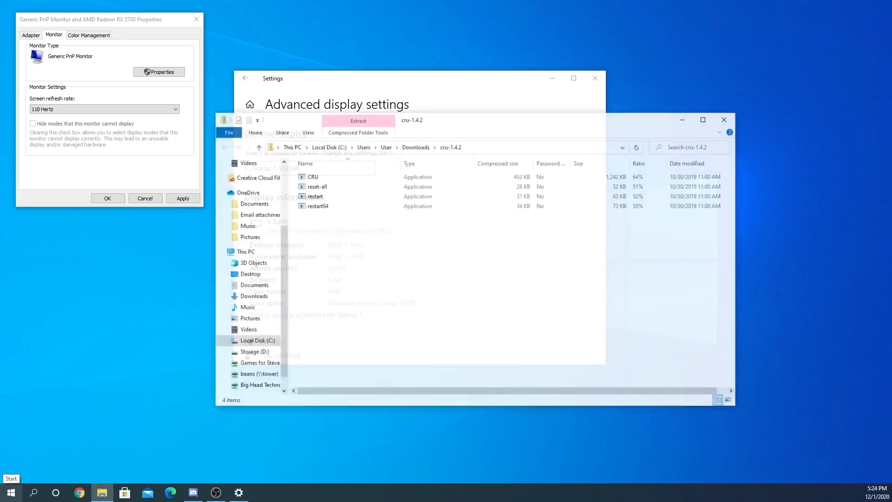
double_click(312, 176)
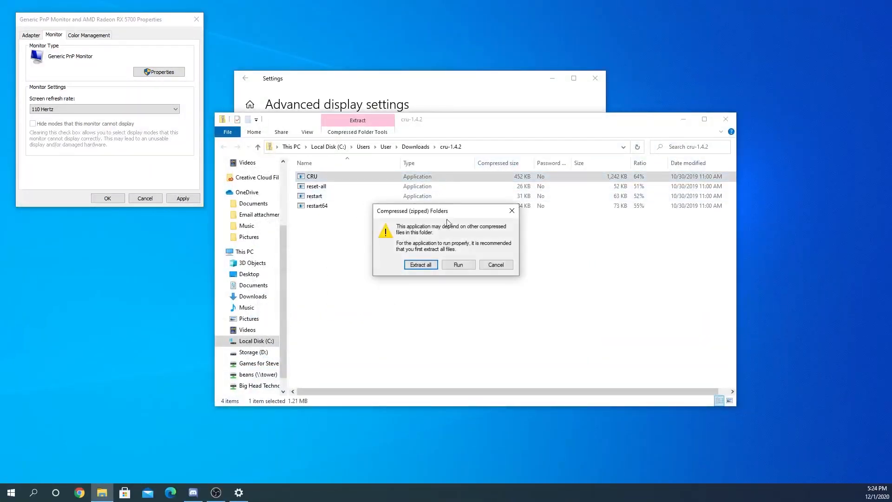
click(495, 264)
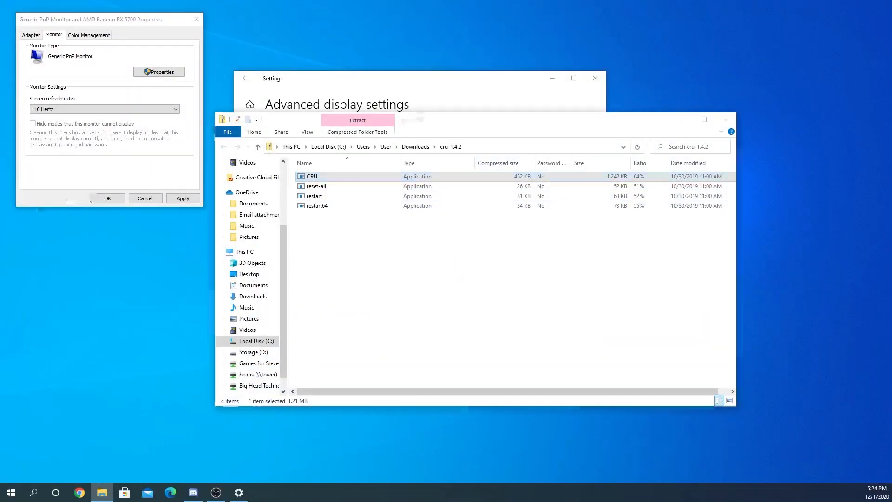
double_click(312, 176)
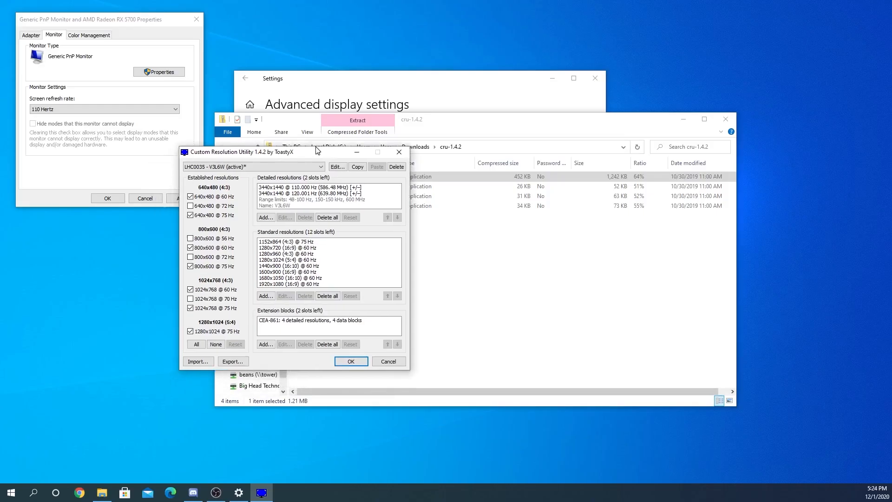
Change the second detailed resolution from 120.001 Hz to 115 Hz and save the changes
click(308, 194)
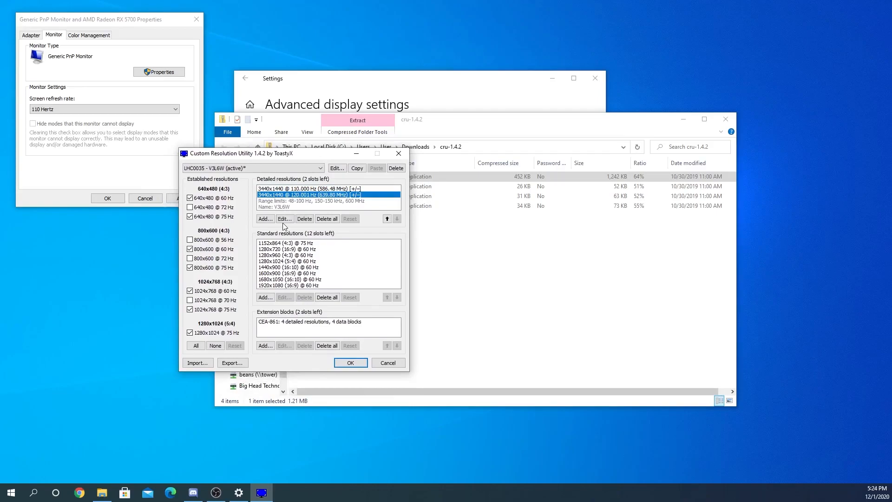
click(284, 218)
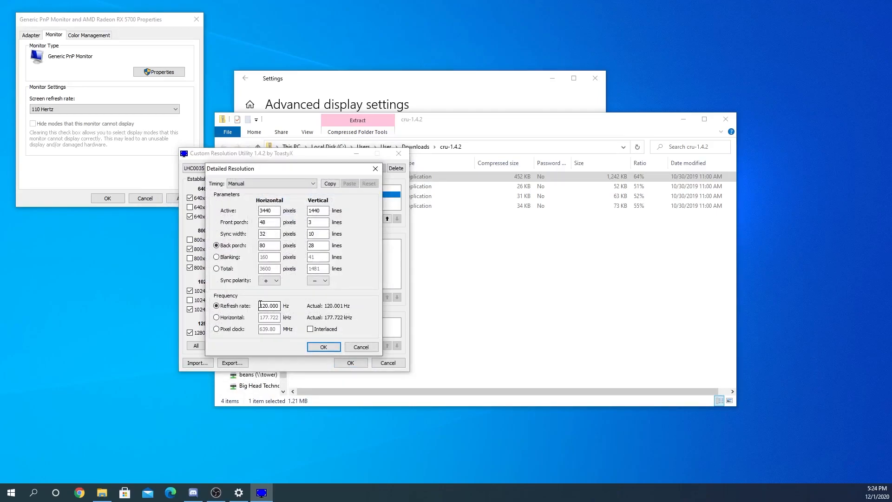
text(115)
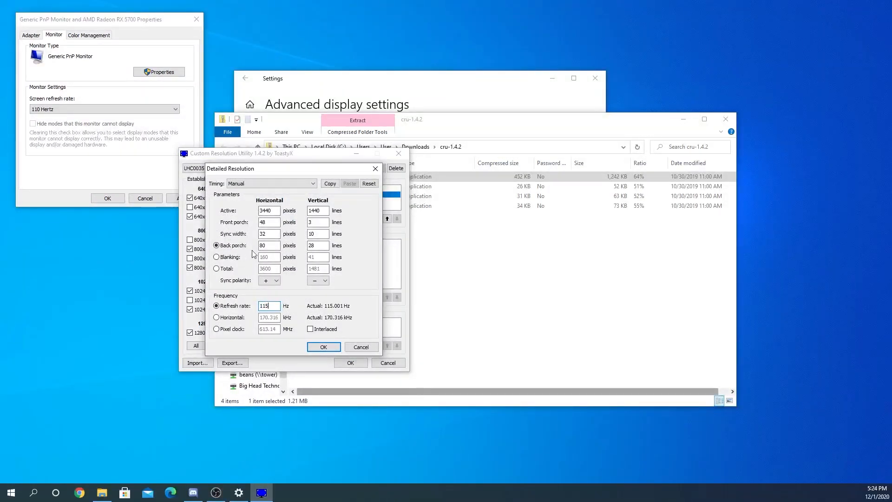
click(322, 347)
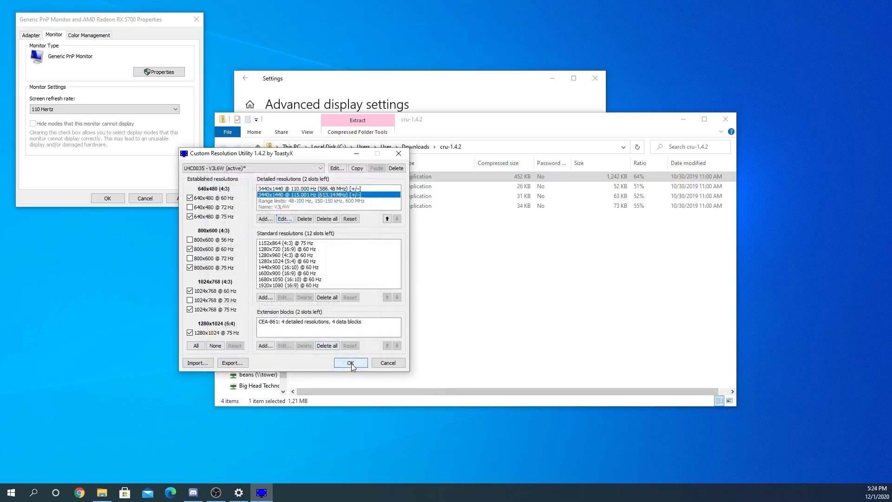
click(349, 363)
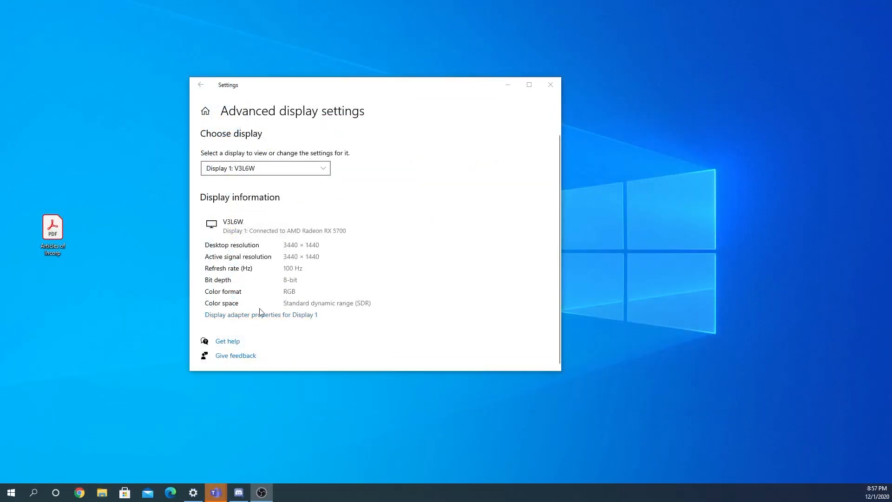
Show Display 1's AMD Radeon RX 5700 adapter properties on the Monitor tab
click(260, 314)
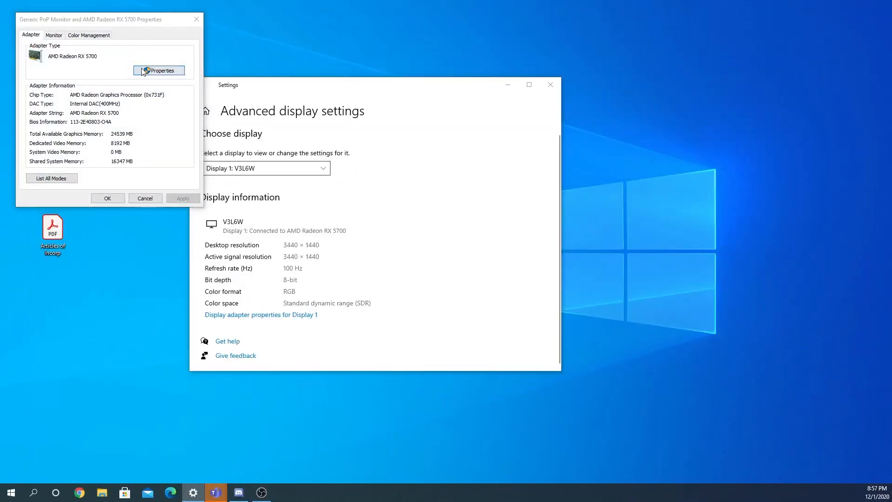
click(53, 35)
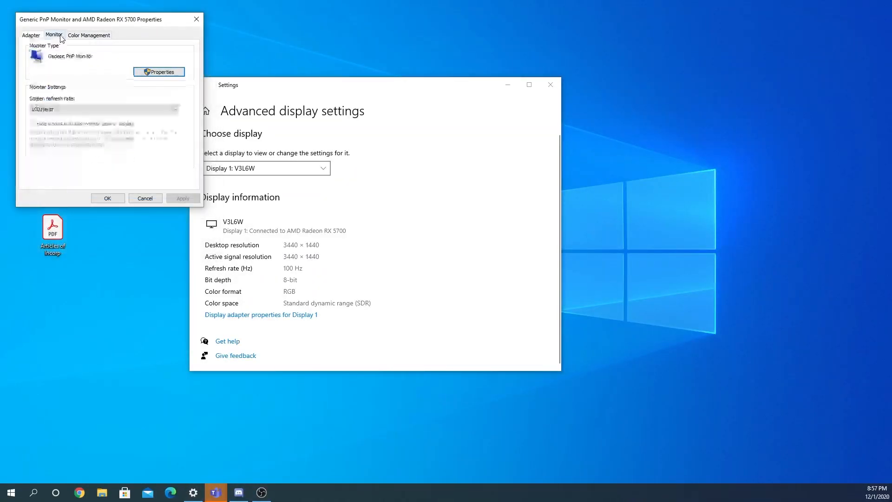